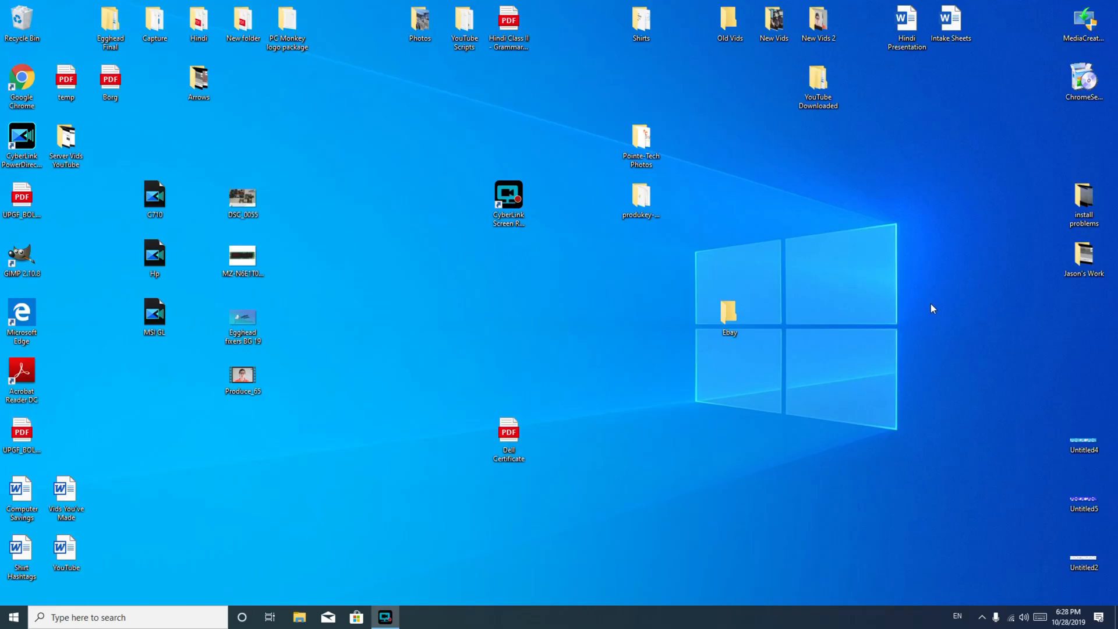
pyautogui.moveTo(923, 312)
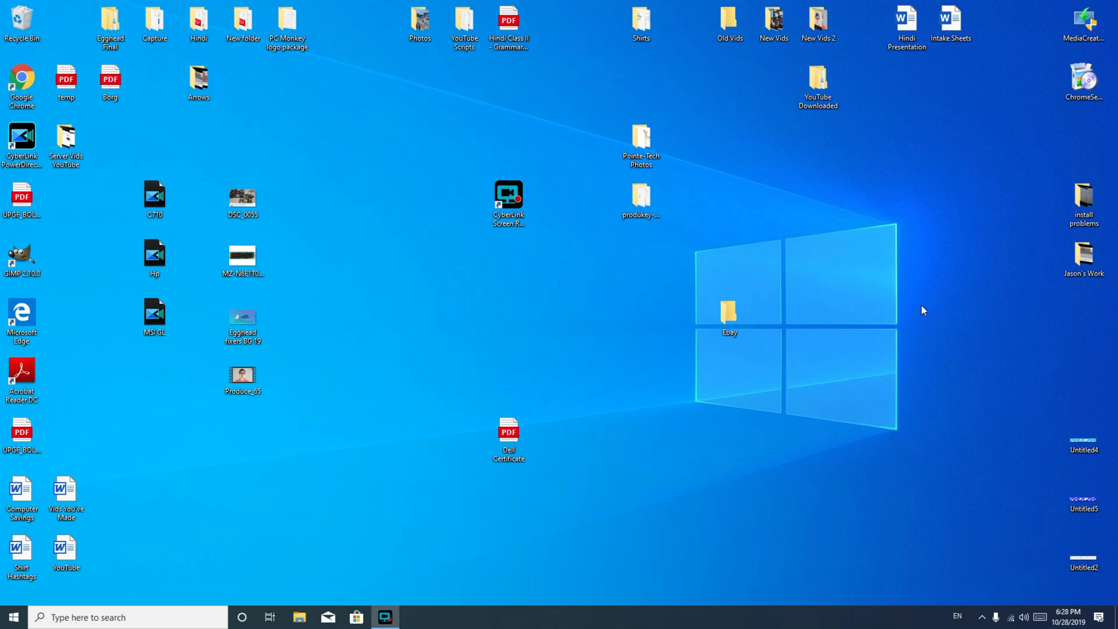
pyautogui.moveTo(737, 285)
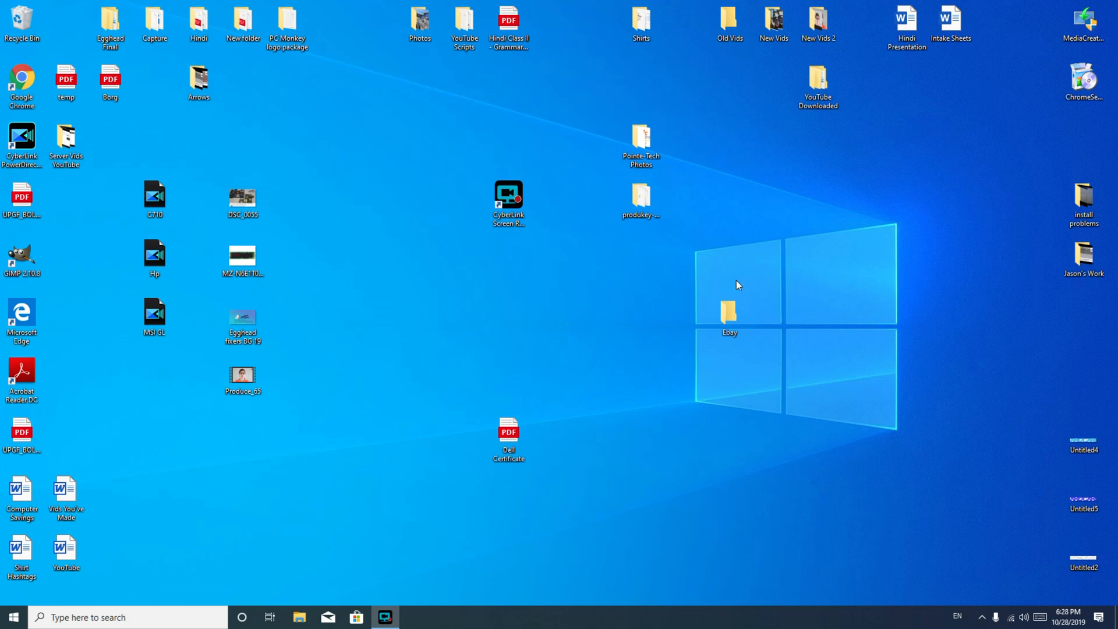
# Launch Chrome, search Google for 'windows creation tool' and pick Microsoft's Create installation media result
pyautogui.click(509, 194)
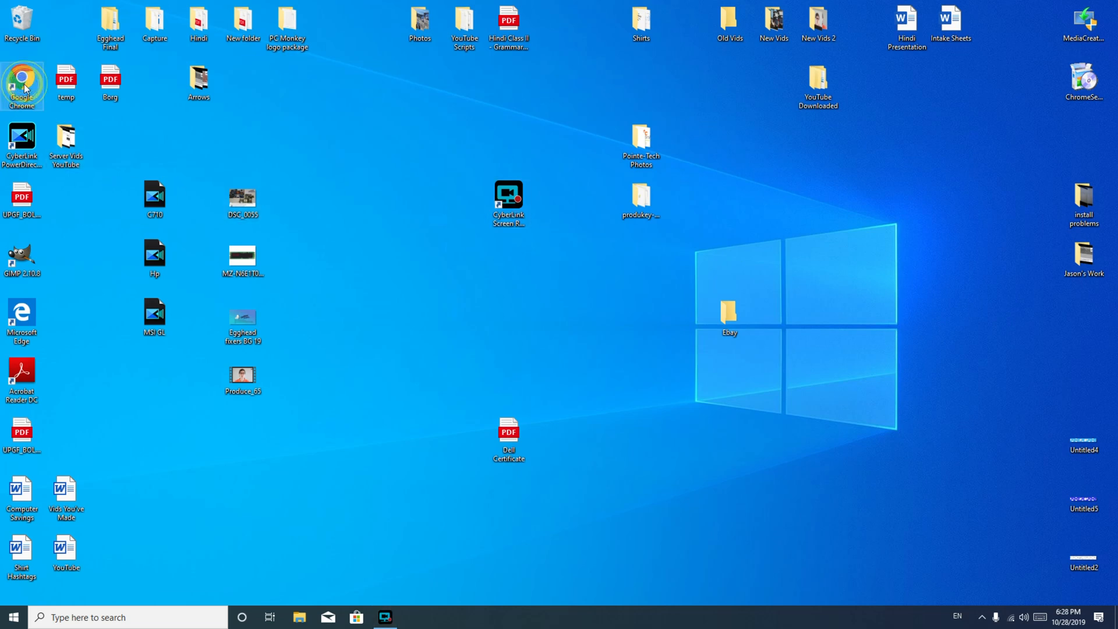
pyautogui.doubleClick(22, 84)
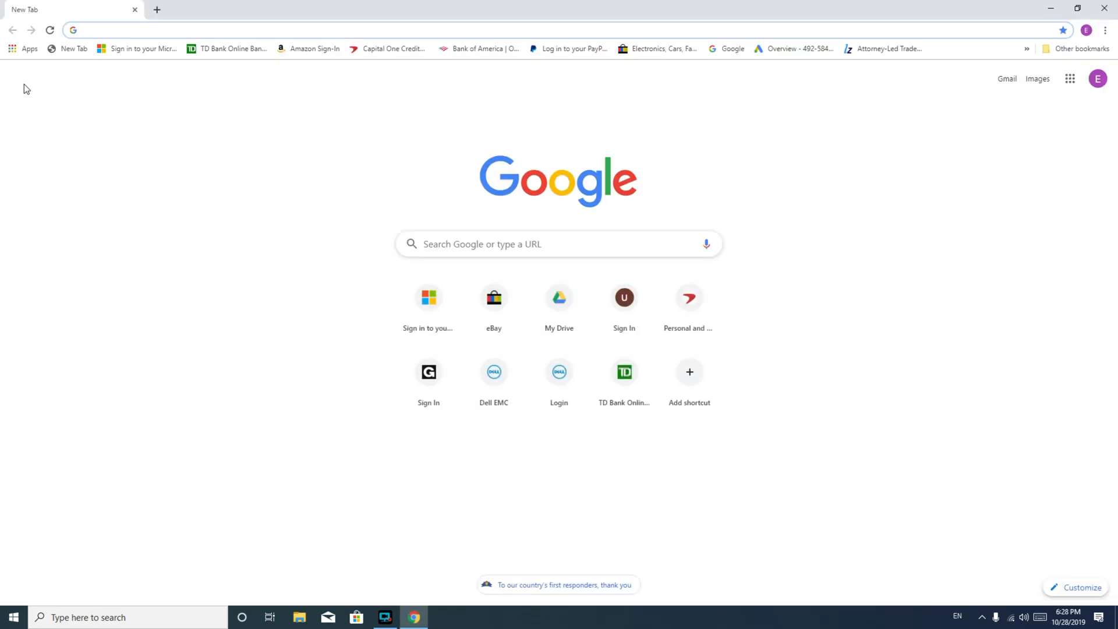
pyautogui.click(558, 244)
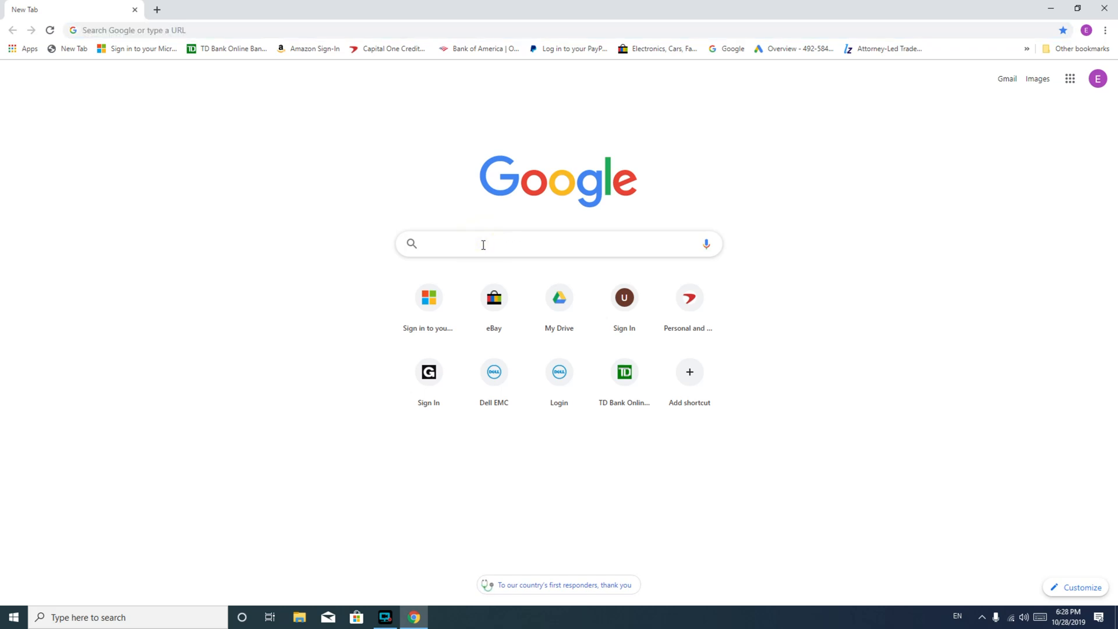
pyautogui.click(485, 244)
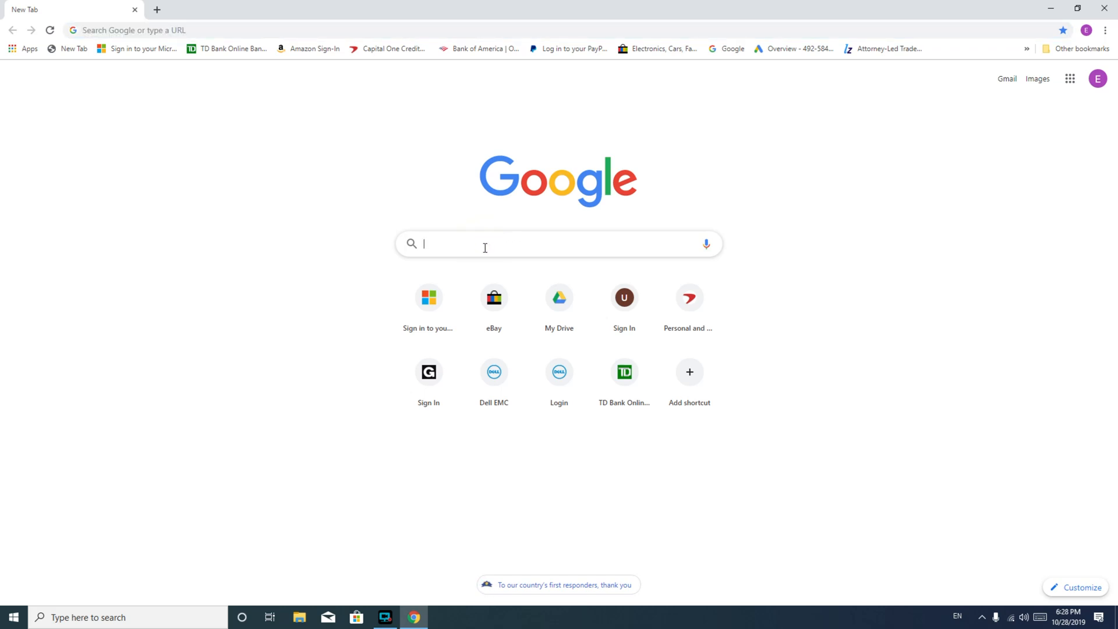
pyautogui.write('windows creation tool')
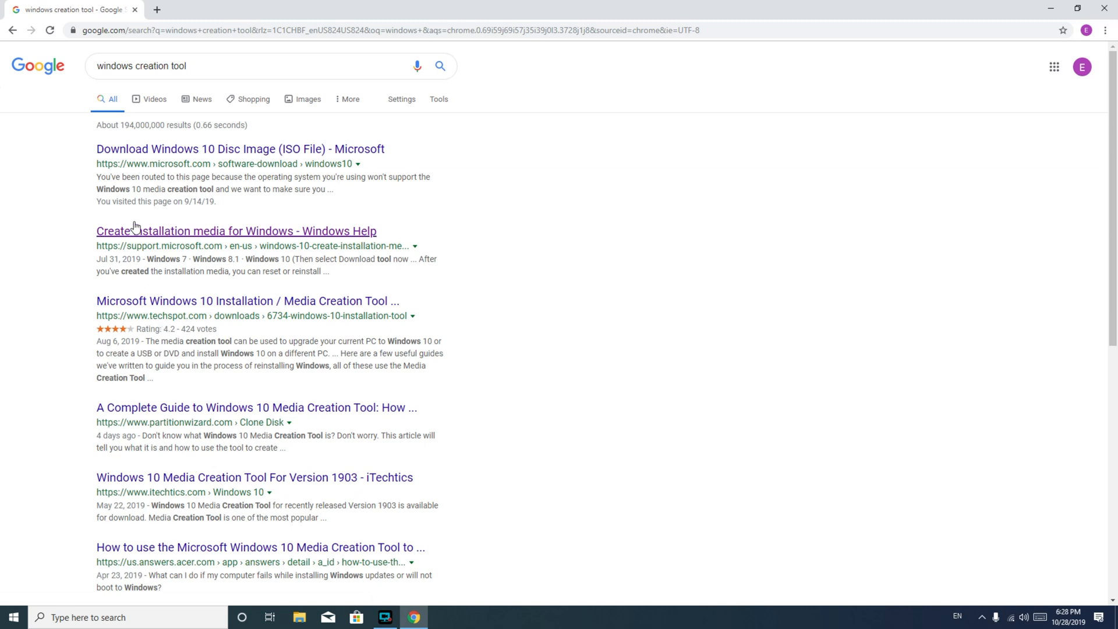
pyautogui.click(236, 231)
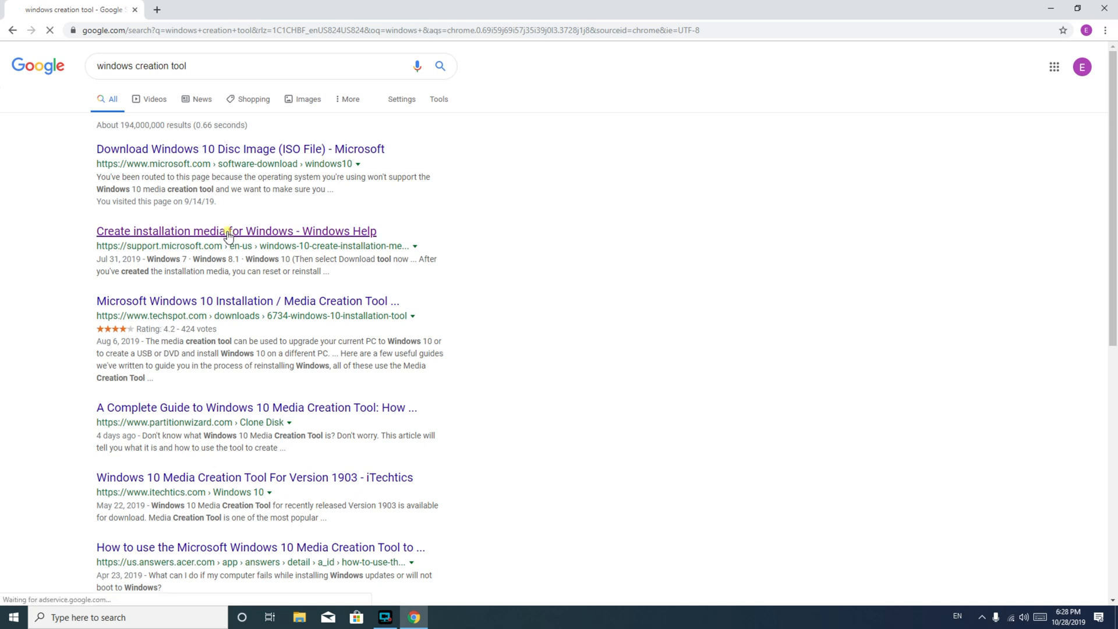
# Follow the article's Windows 10 link to the Download Windows 10 page in a new tab
pyautogui.click(235, 230)
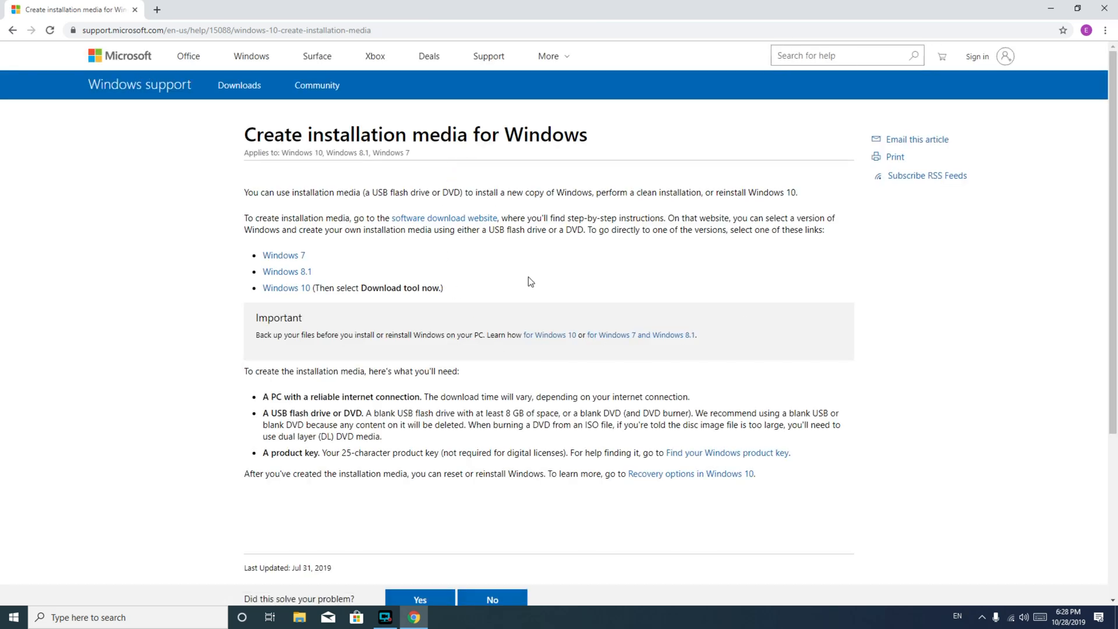
pyautogui.moveTo(286, 287)
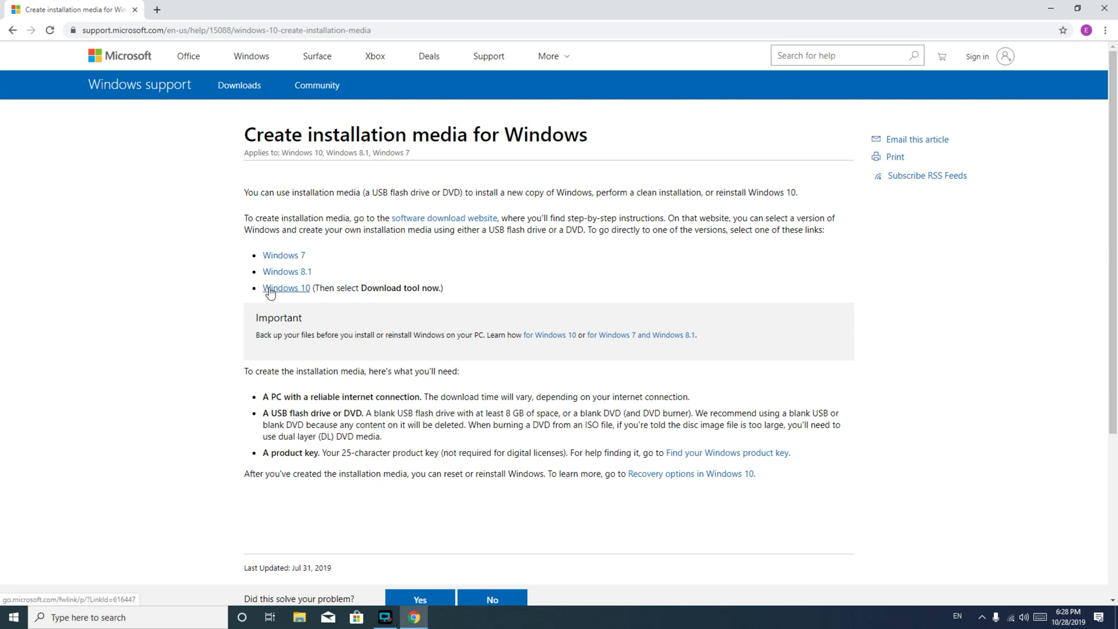
pyautogui.click(285, 287)
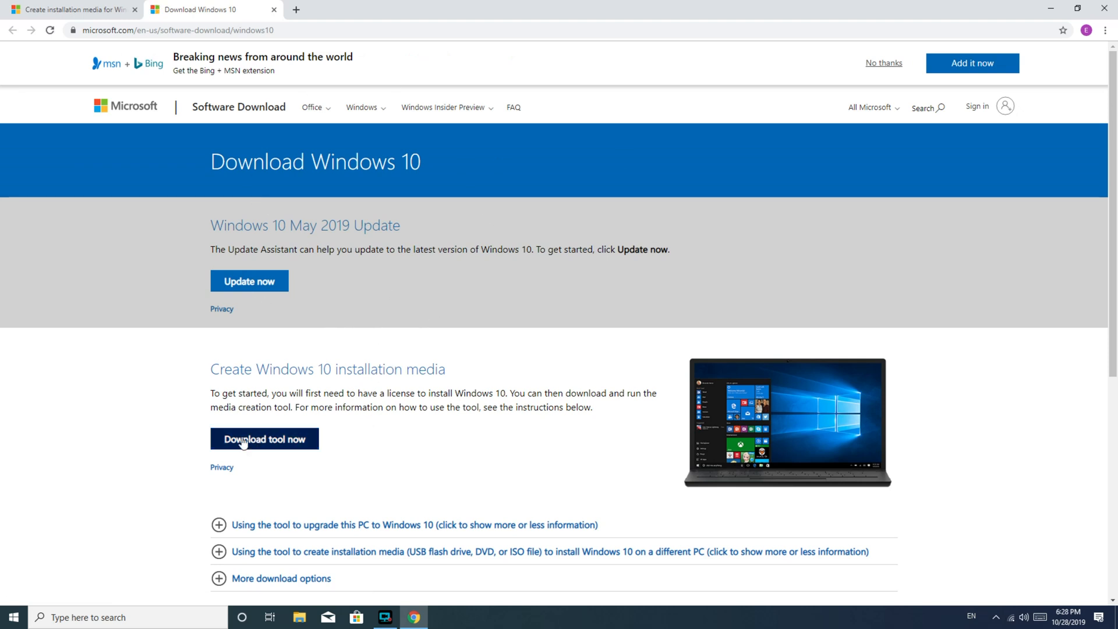
# Download the media creation tool with 'Download tool now' on the Windows 10 page
pyautogui.click(264, 438)
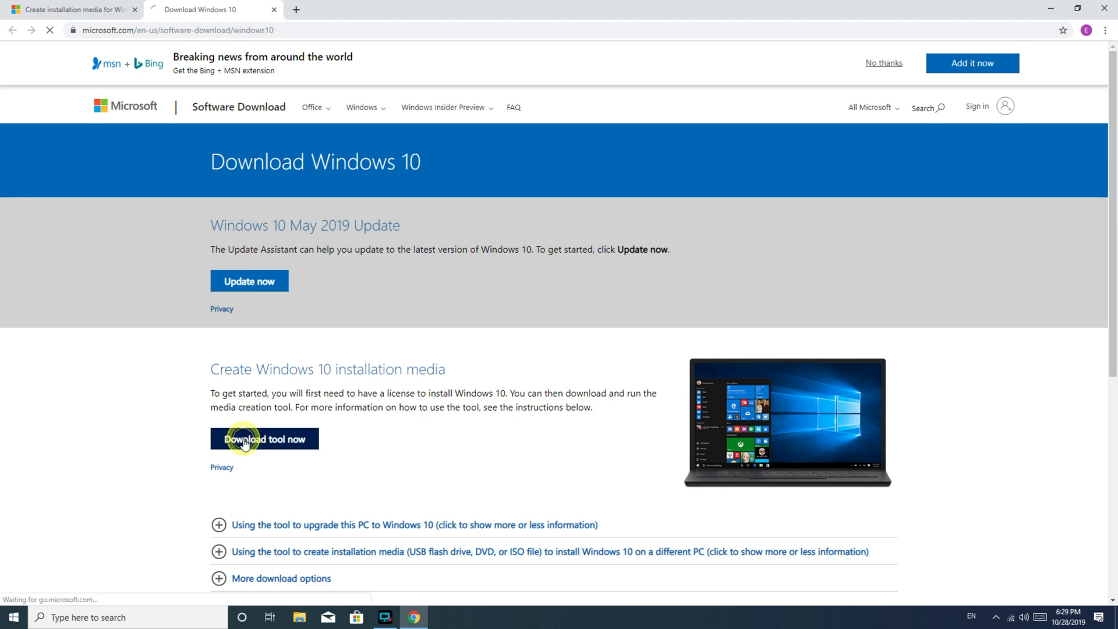
pyautogui.click(263, 438)
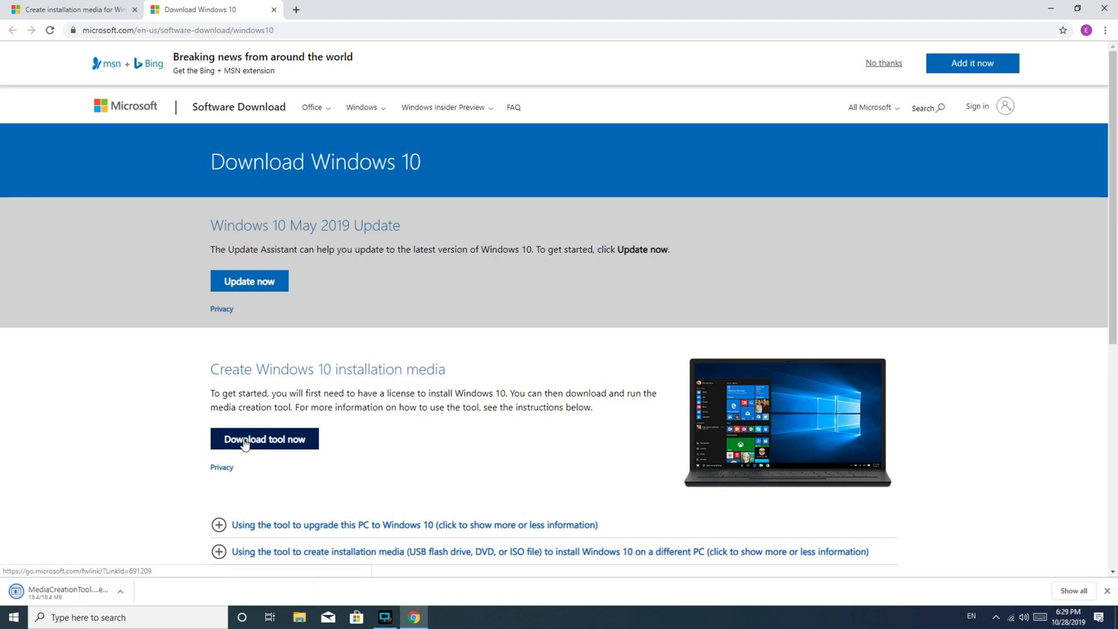
pyautogui.click(264, 438)
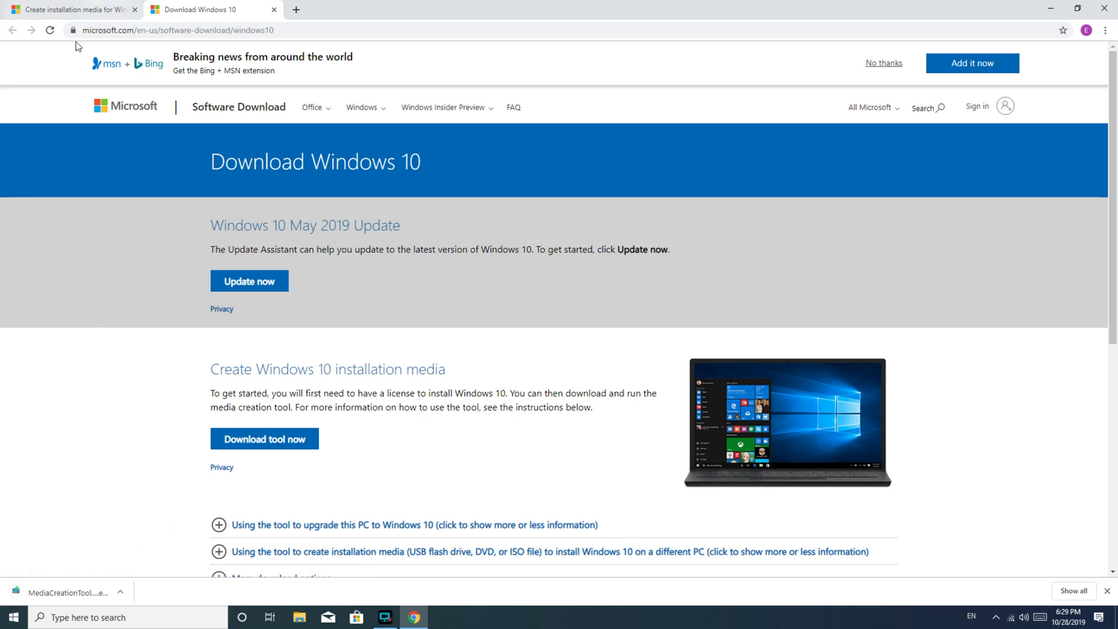
pyautogui.moveTo(490, 442)
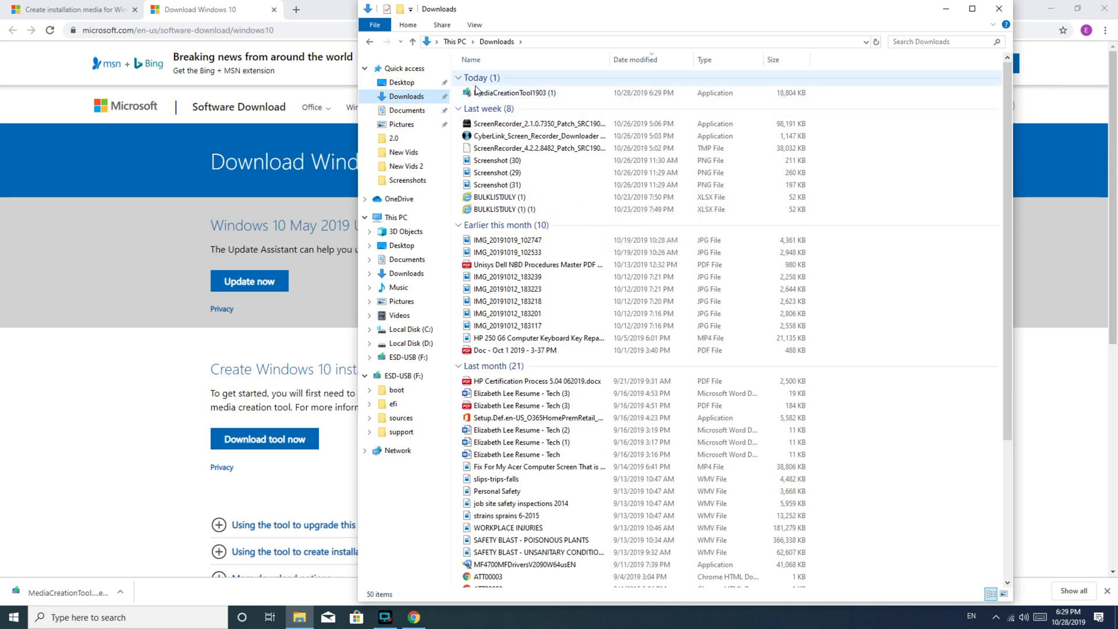
# Run MediaCreationTool1903 (1) from Downloads so Windows 10 Setup starts getting ready
pyautogui.click(512, 93)
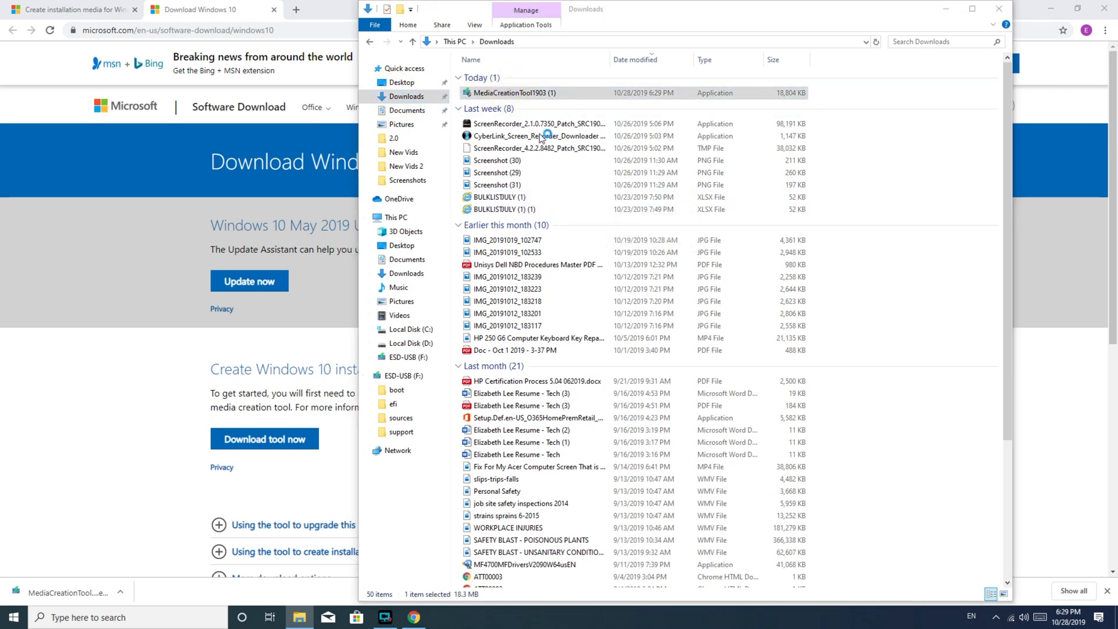
pyautogui.moveTo(499, 381)
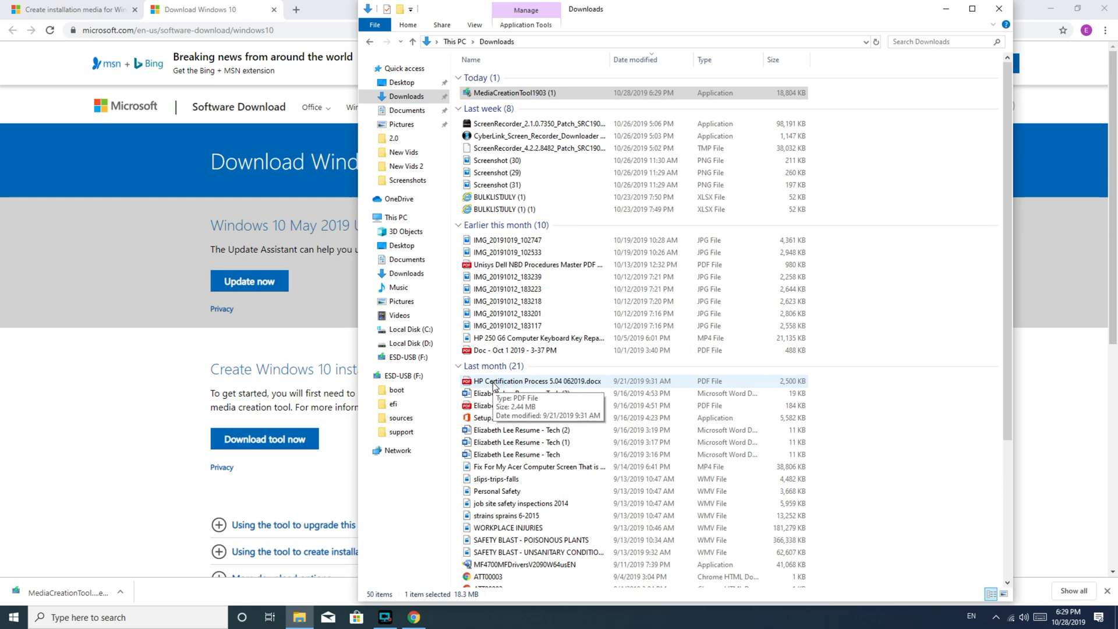
pyautogui.doubleClick(511, 92)
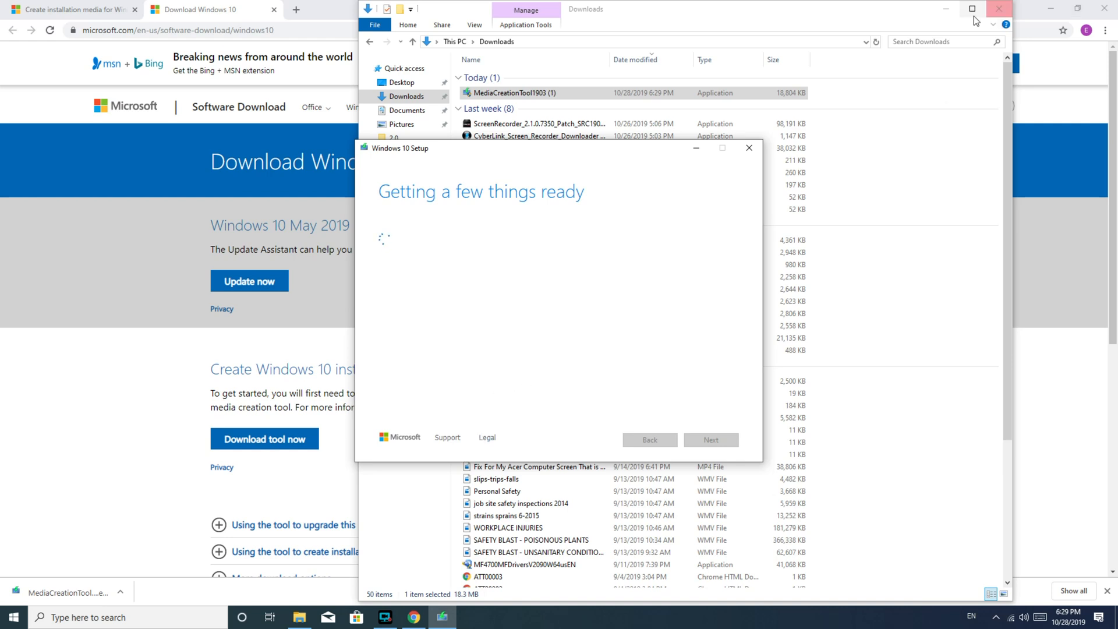
# Choose 'Create installation media for another PC' and continue to the language and edition step
pyautogui.click(996, 9)
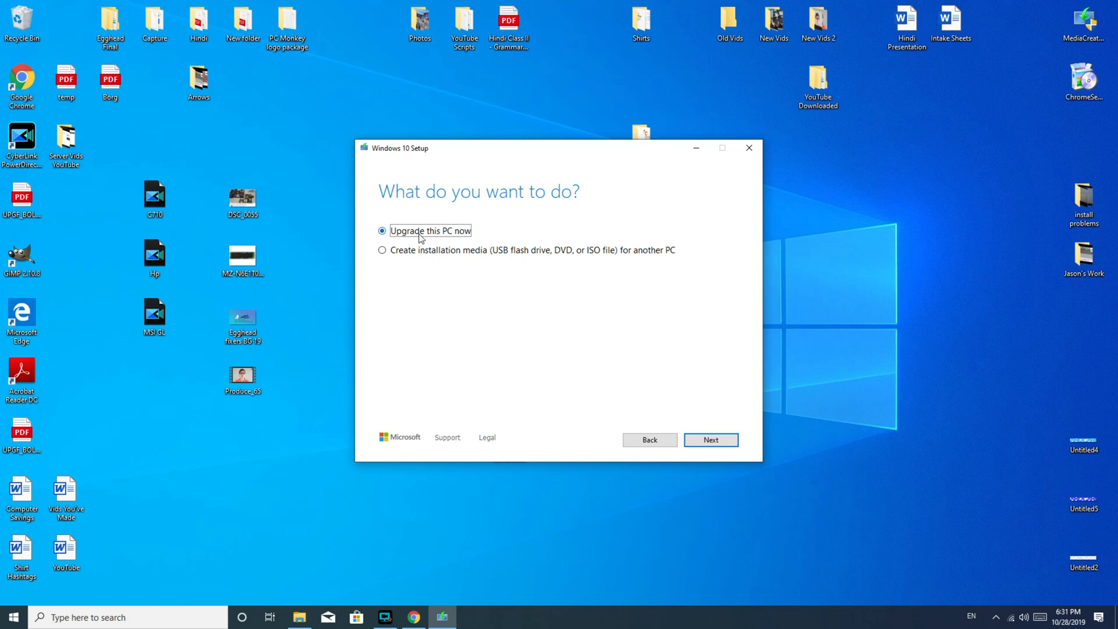
pyautogui.click(381, 249)
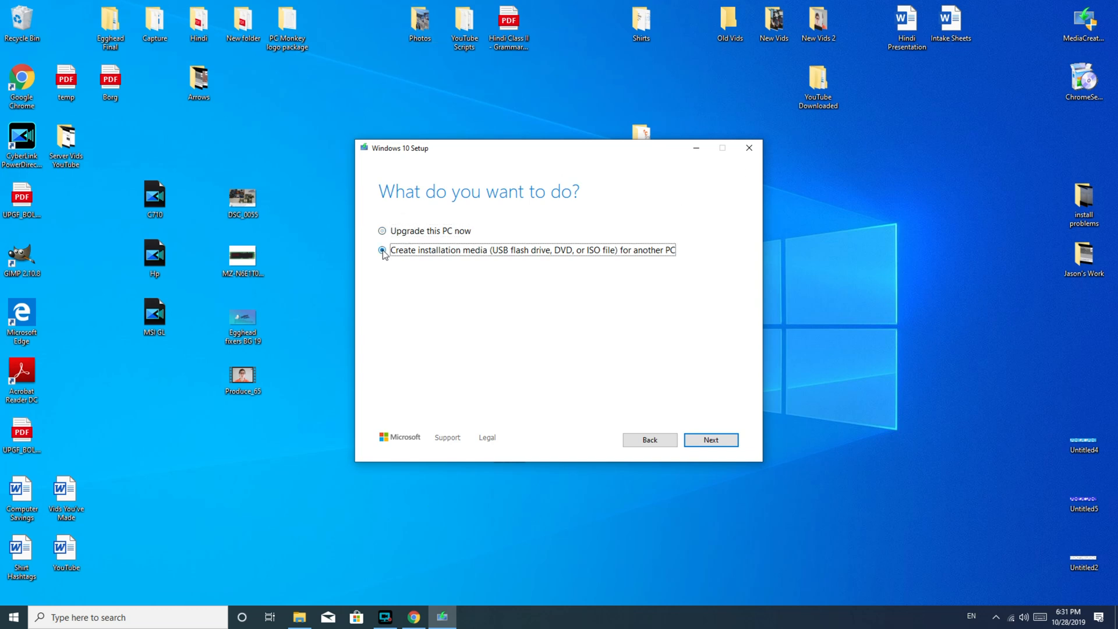
pyautogui.click(382, 250)
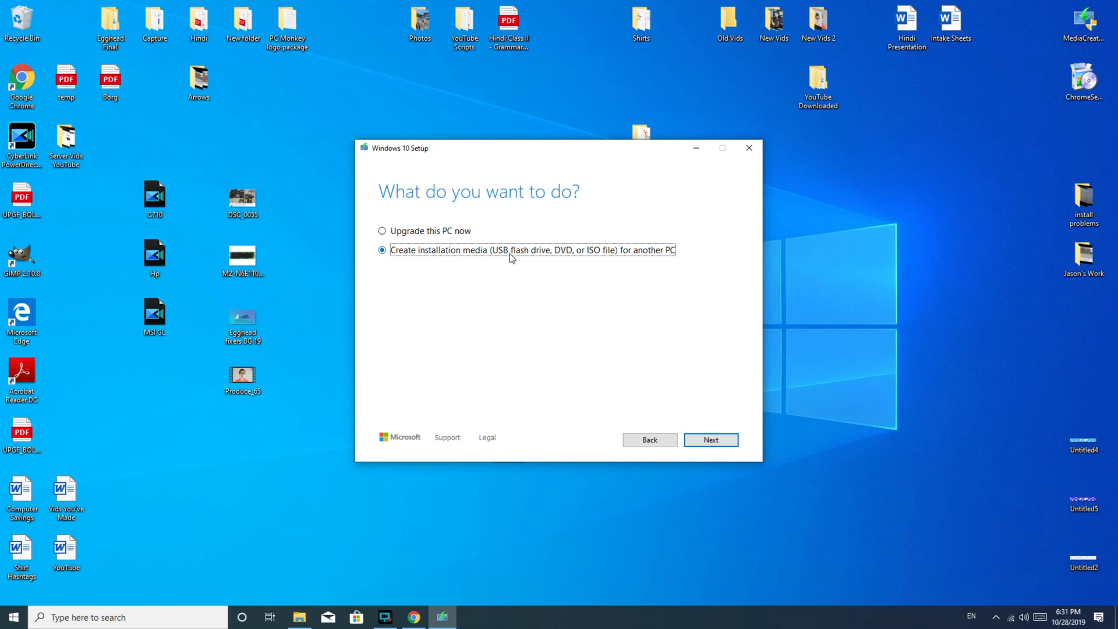
pyautogui.moveTo(634, 258)
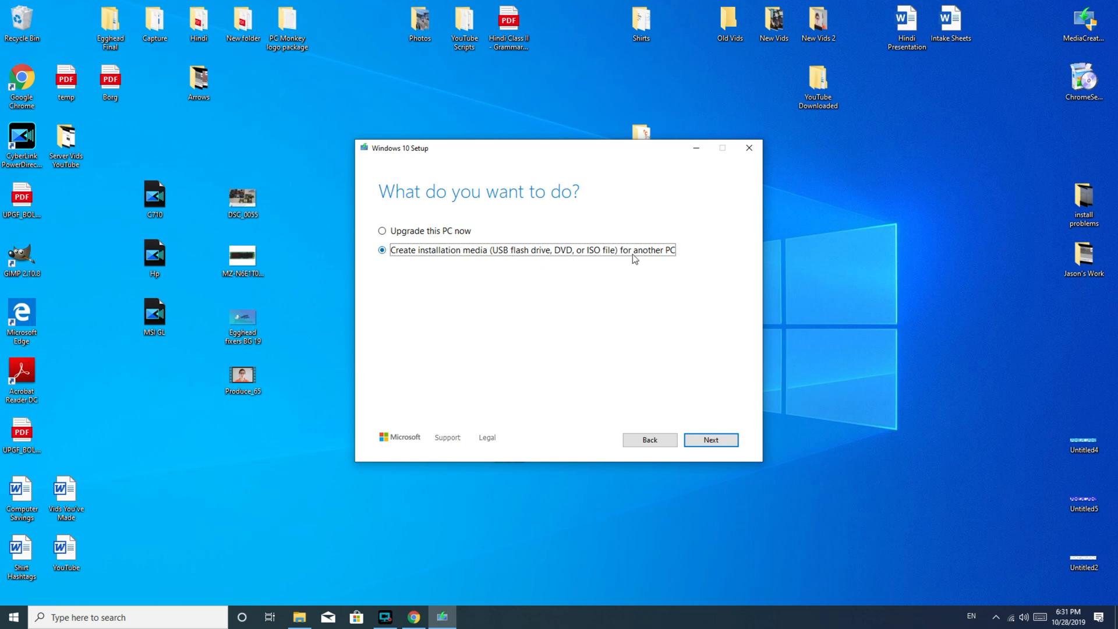
pyautogui.click(710, 439)
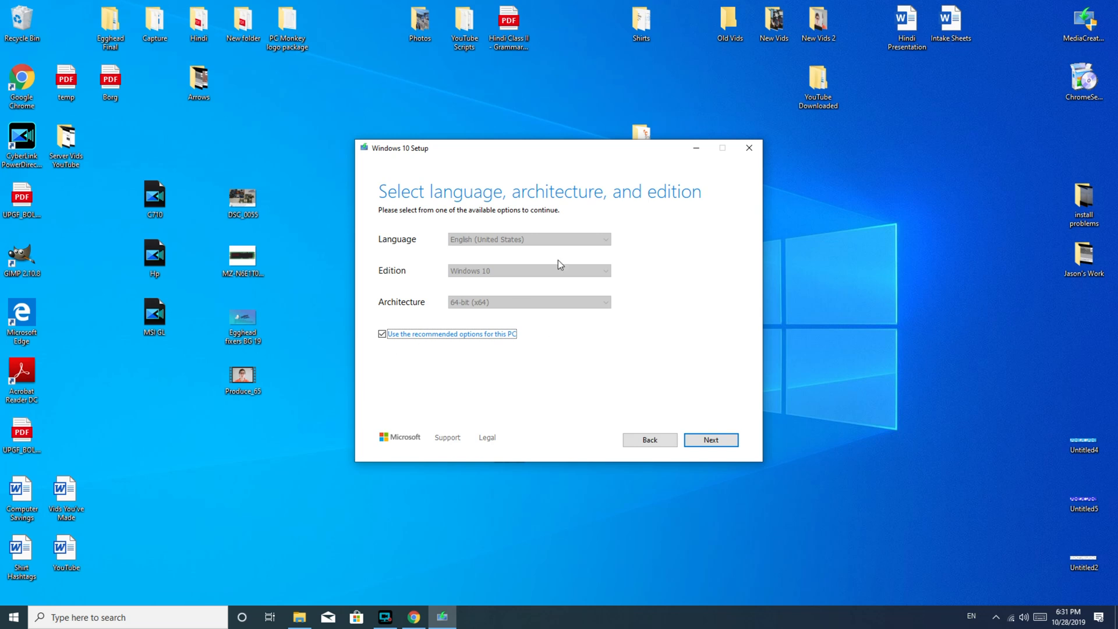
pyautogui.moveTo(569, 280)
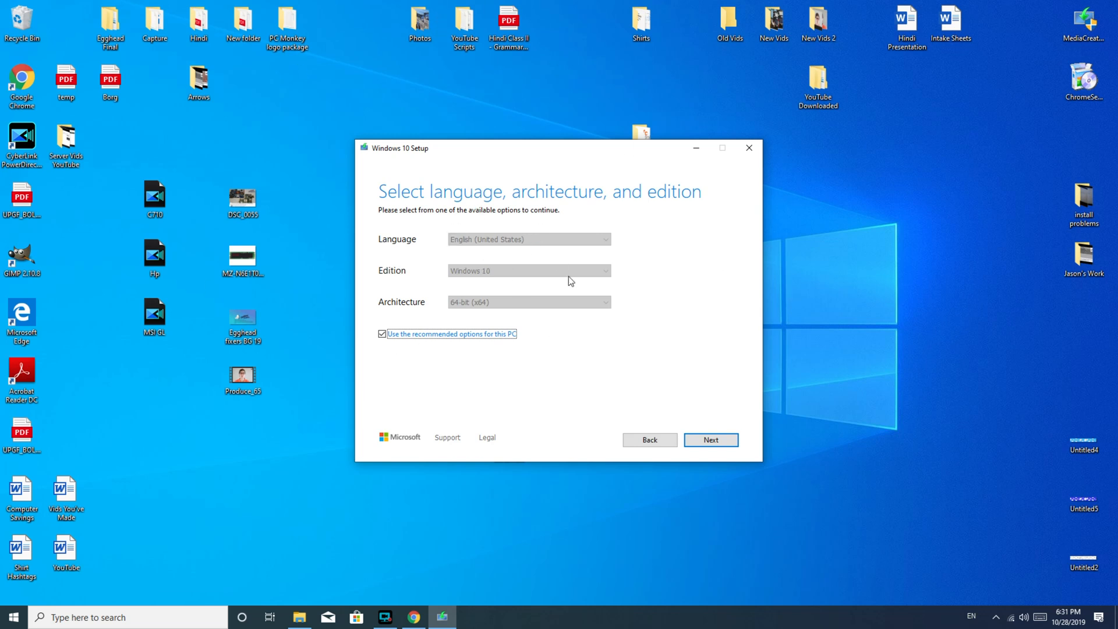
pyautogui.moveTo(608, 307)
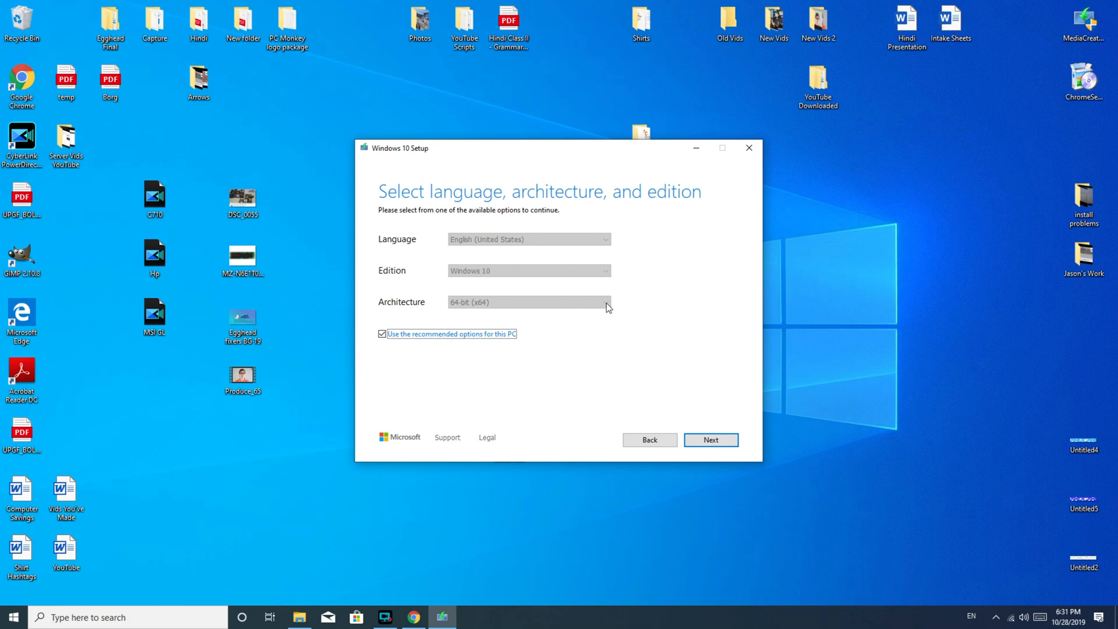
pyautogui.moveTo(491, 244)
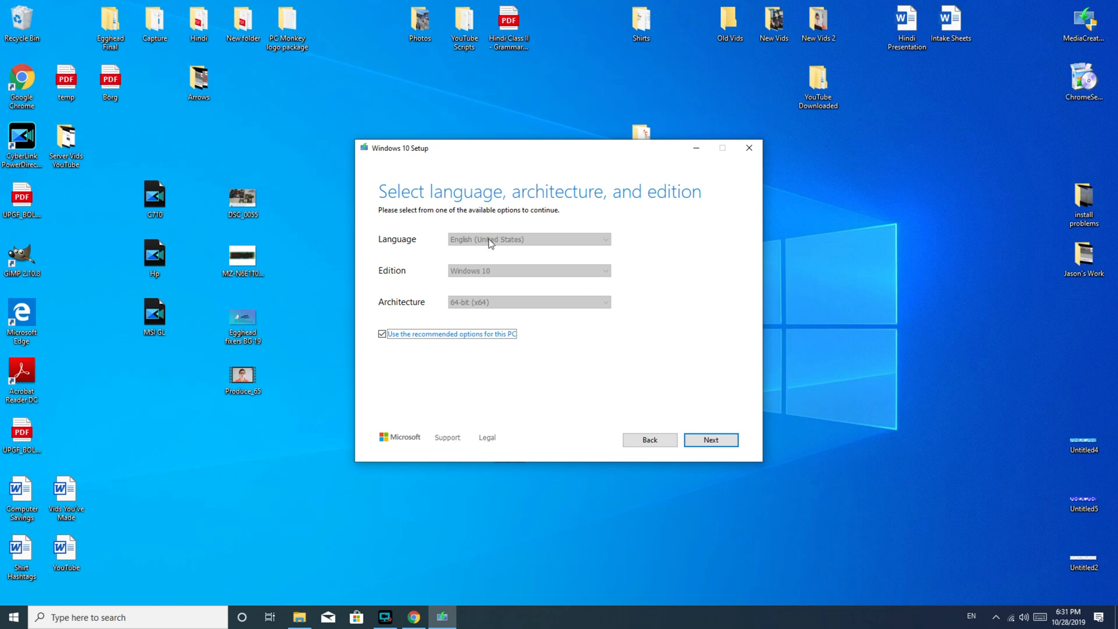
pyautogui.moveTo(601, 238)
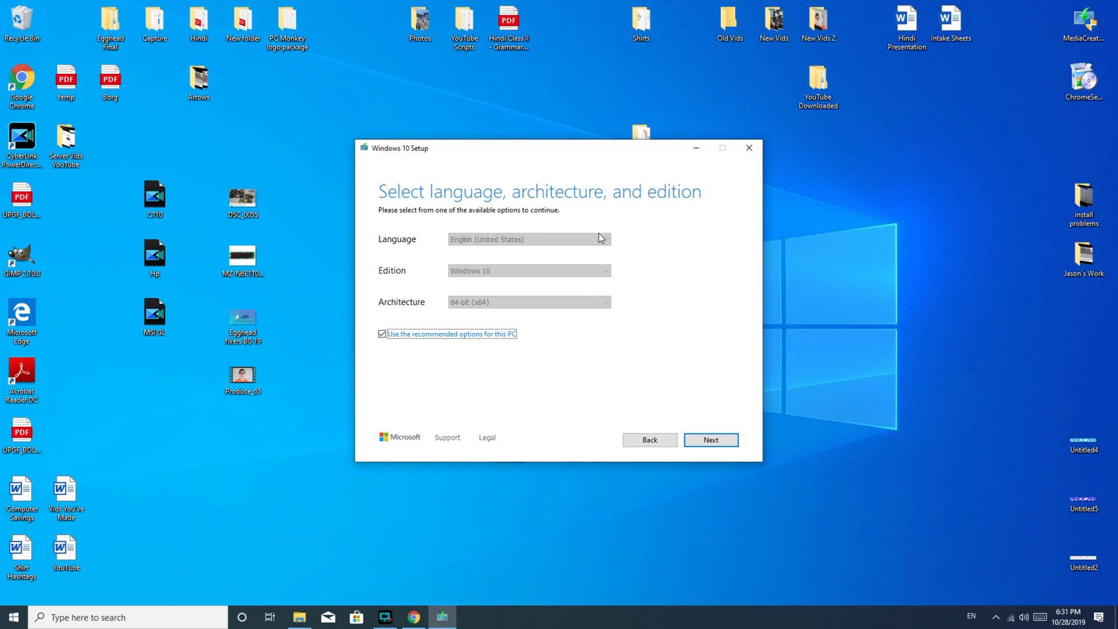
pyautogui.moveTo(493, 324)
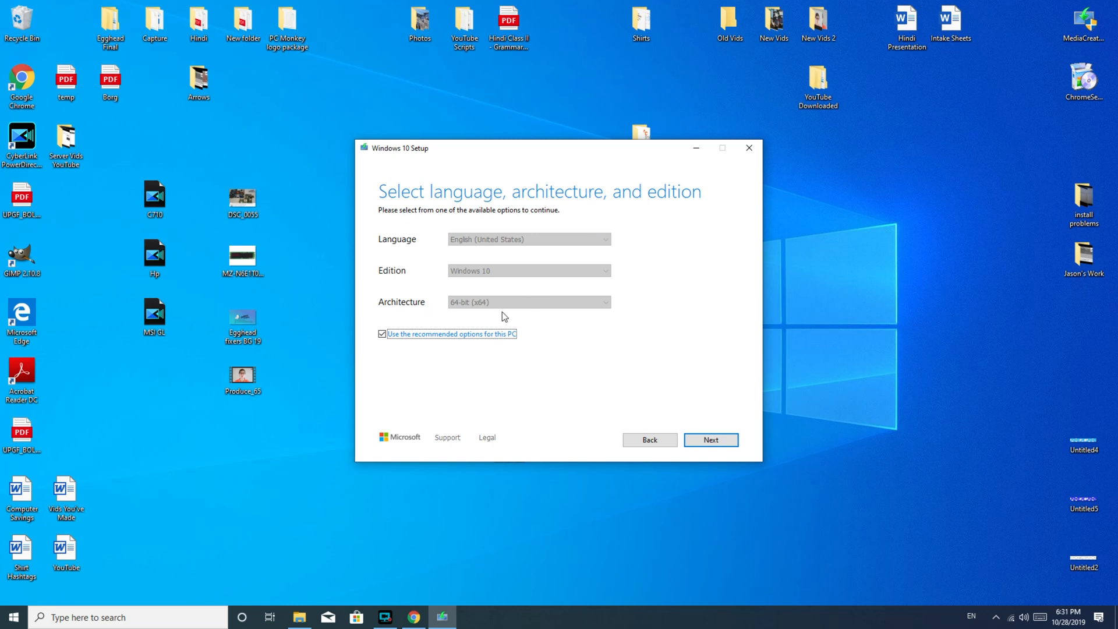
pyautogui.click(381, 333)
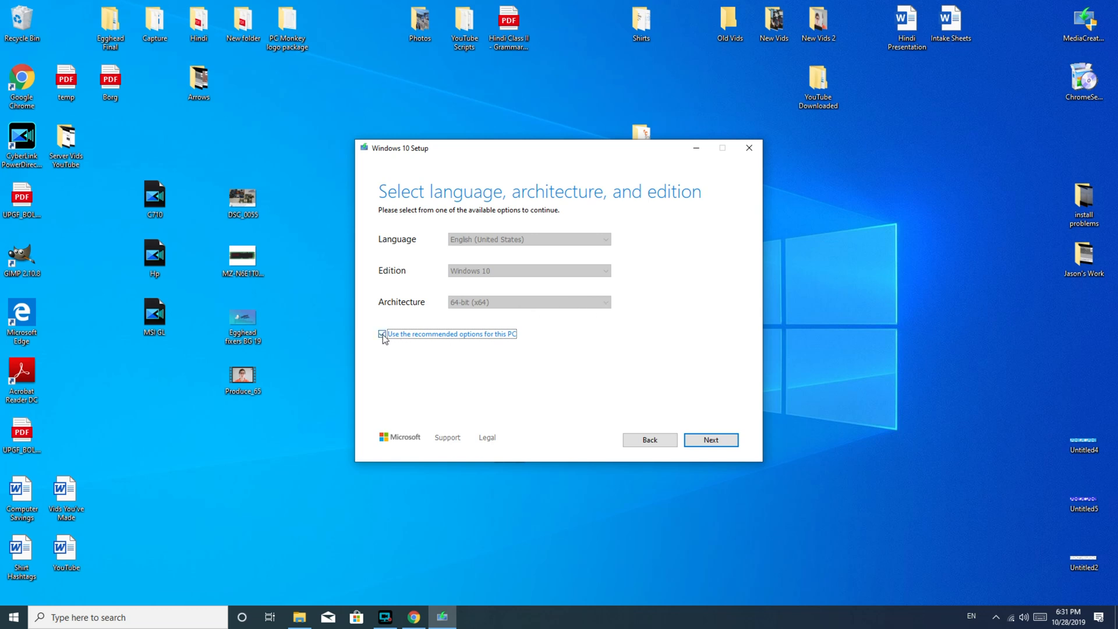
pyautogui.click(382, 334)
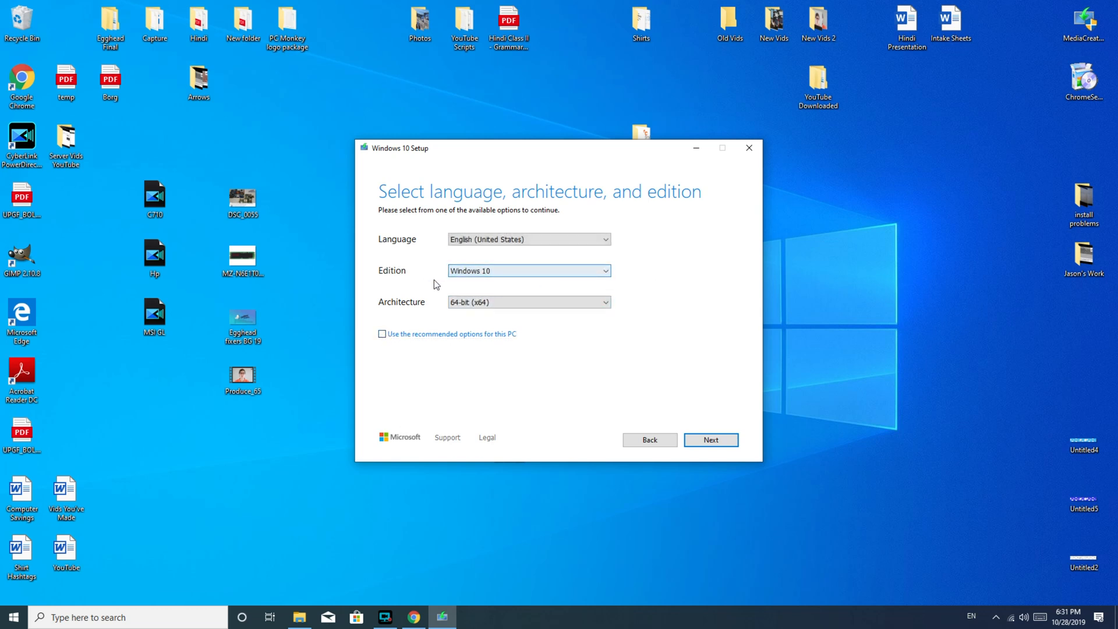
pyautogui.moveTo(340, 308)
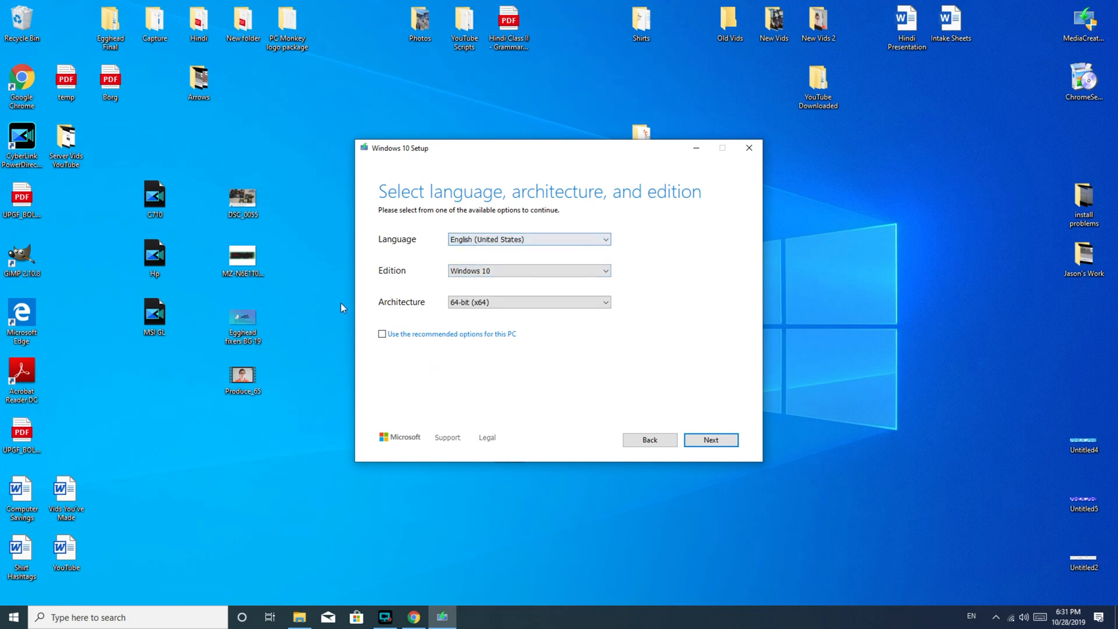
pyautogui.click(382, 333)
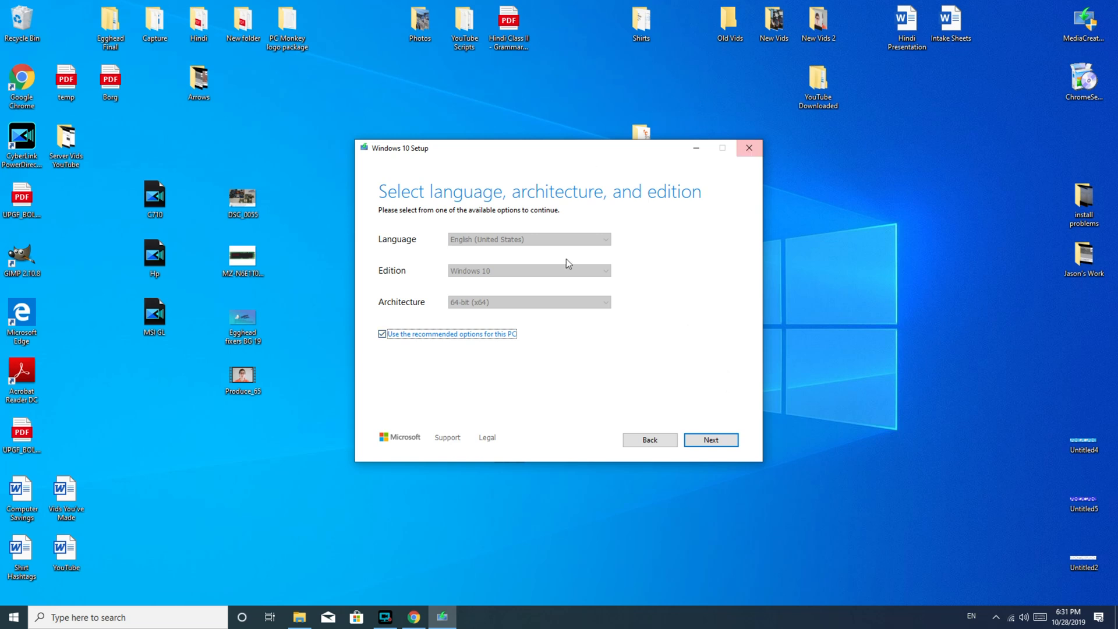
pyautogui.moveTo(538, 286)
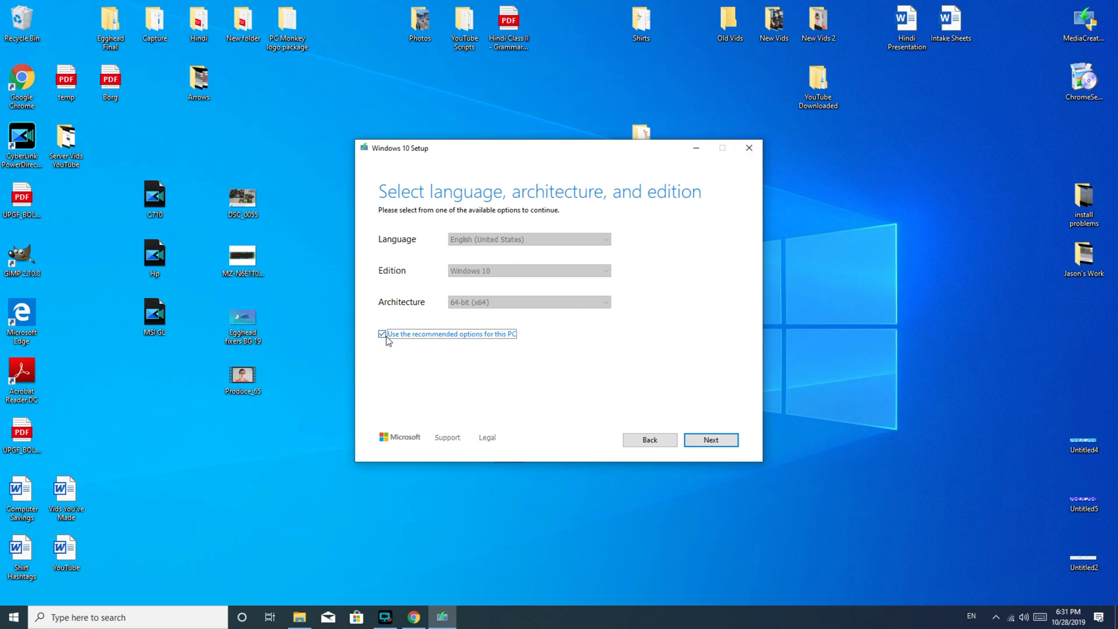
pyautogui.click(527, 302)
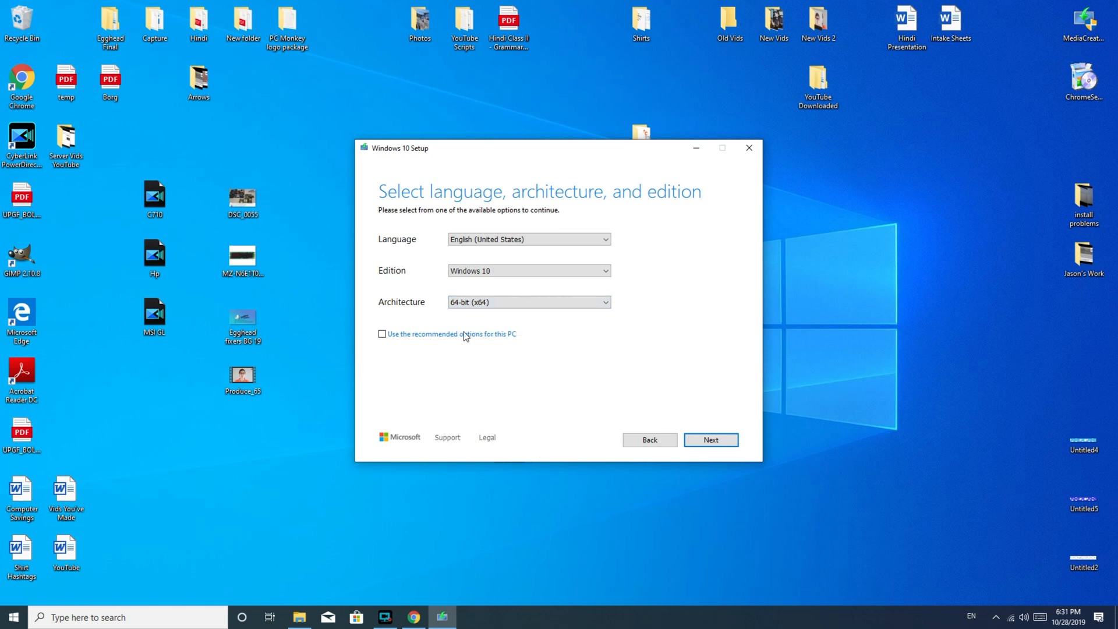
pyautogui.click(381, 333)
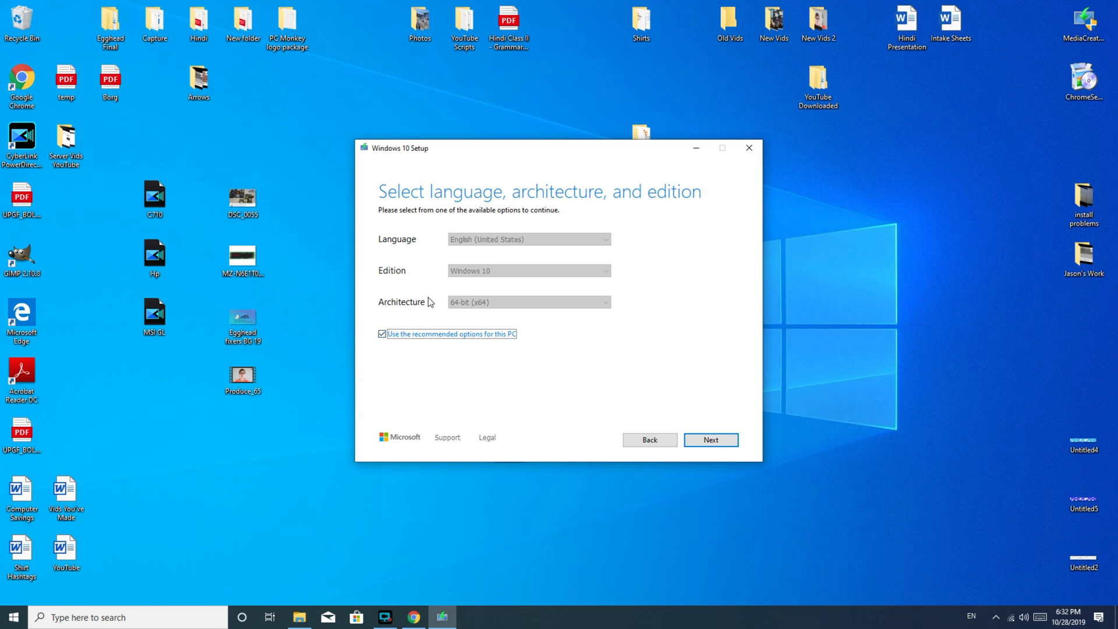
pyautogui.moveTo(763, 207)
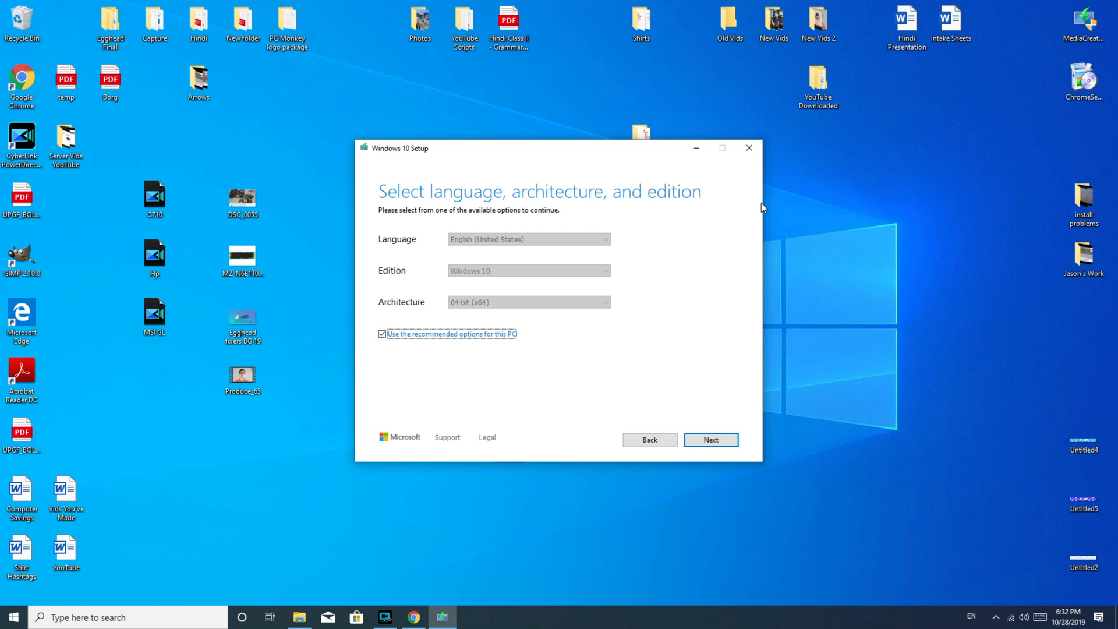
pyautogui.moveTo(724, 432)
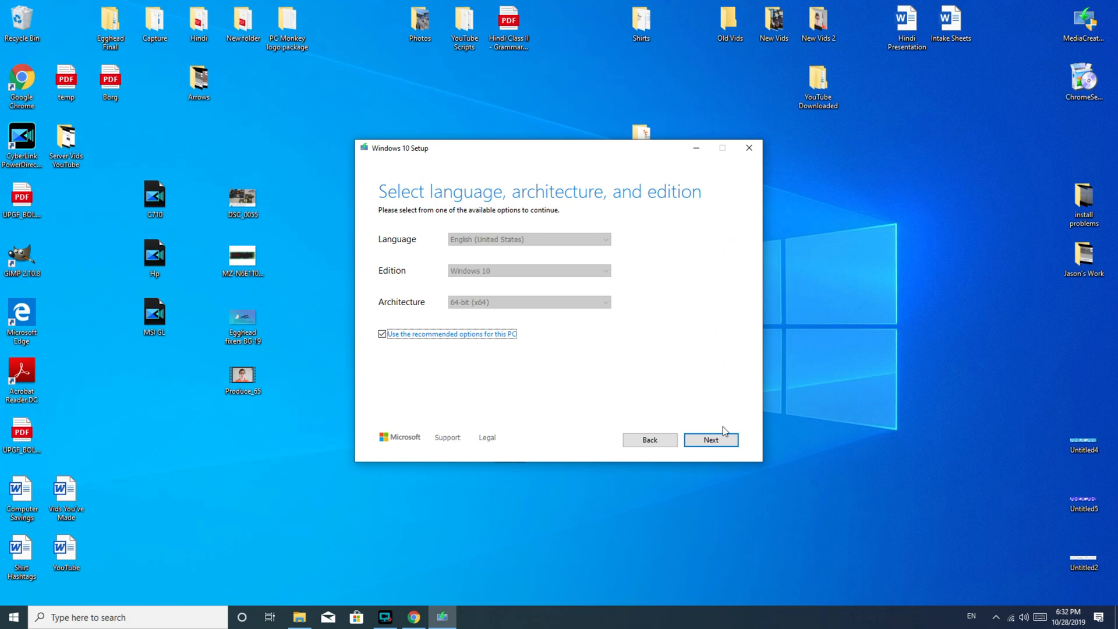
# Keep the recommended language settings and continue with USB flash drive as the media
pyautogui.click(710, 438)
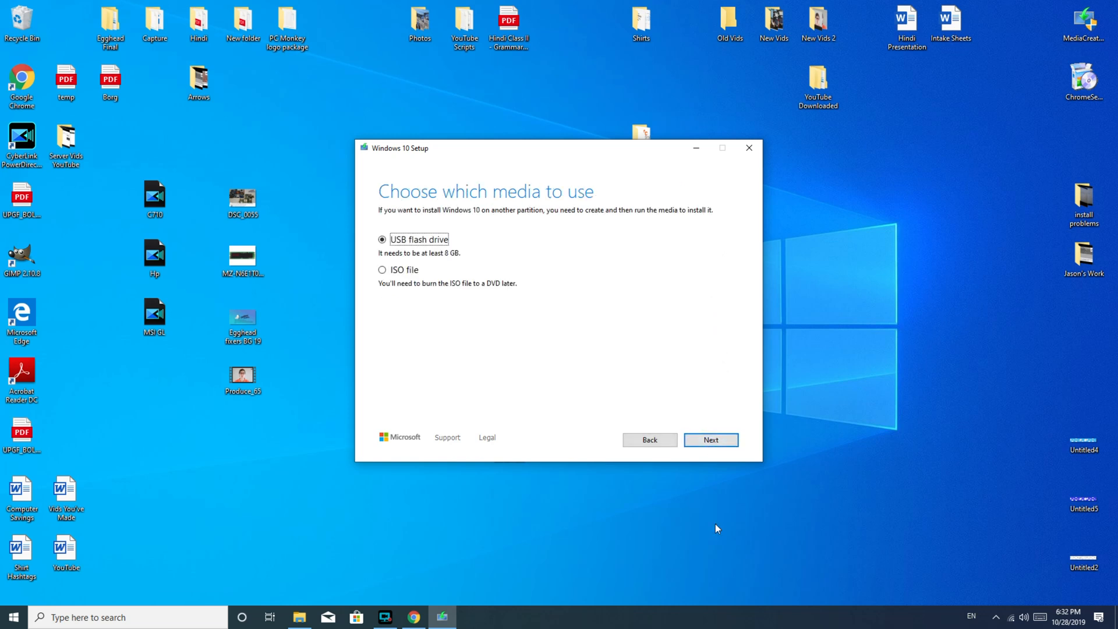
pyautogui.moveTo(448, 351)
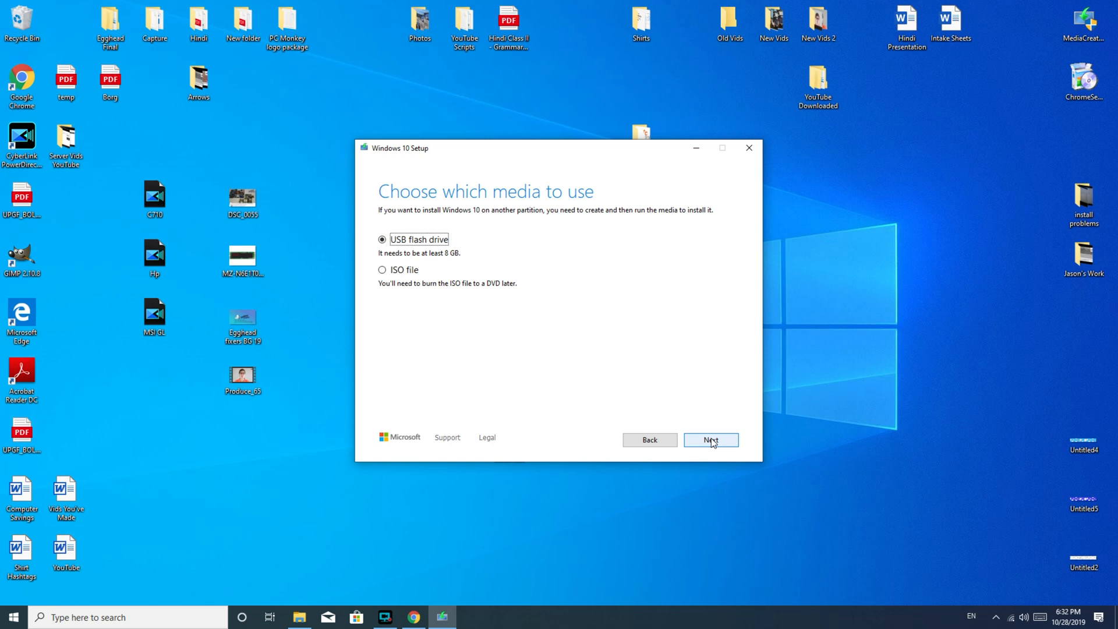
pyautogui.click(710, 440)
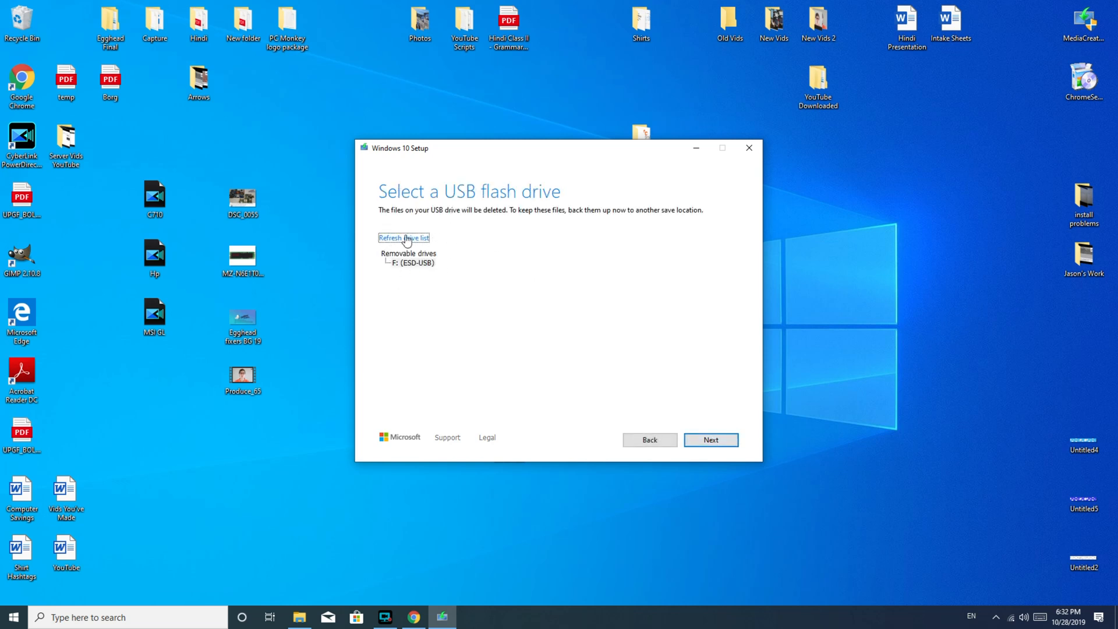
pyautogui.moveTo(396, 361)
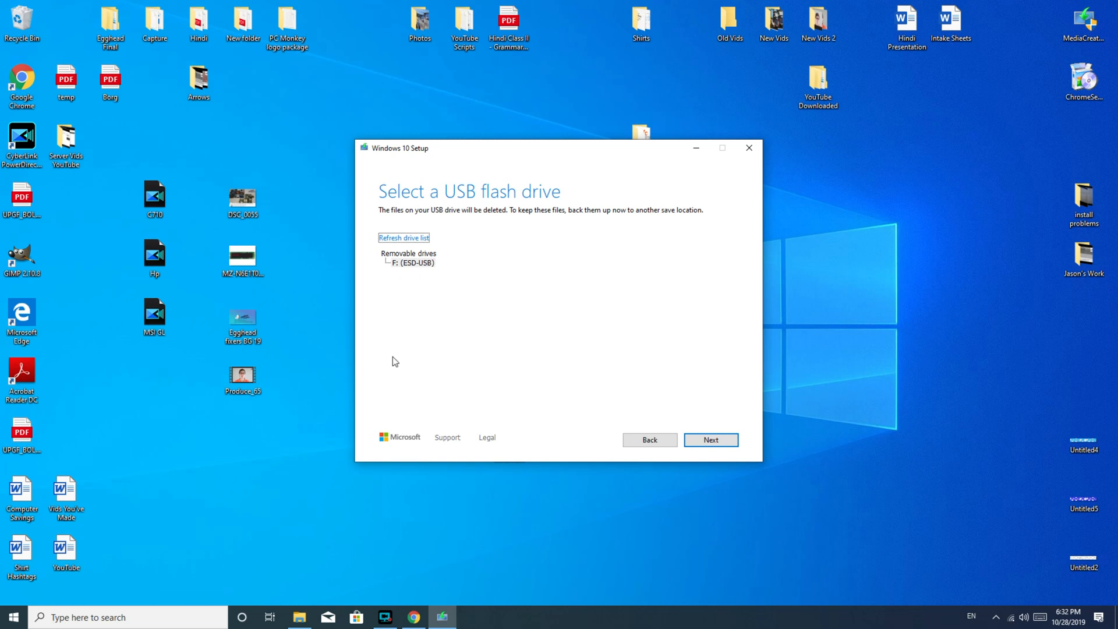
pyautogui.moveTo(479, 292)
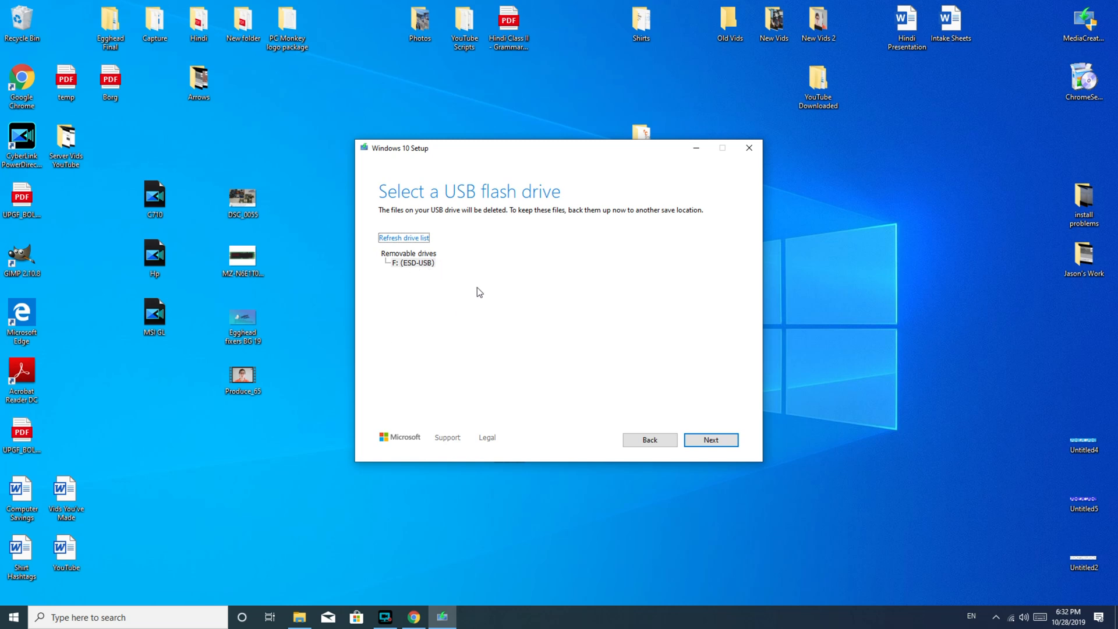
pyautogui.moveTo(429, 276)
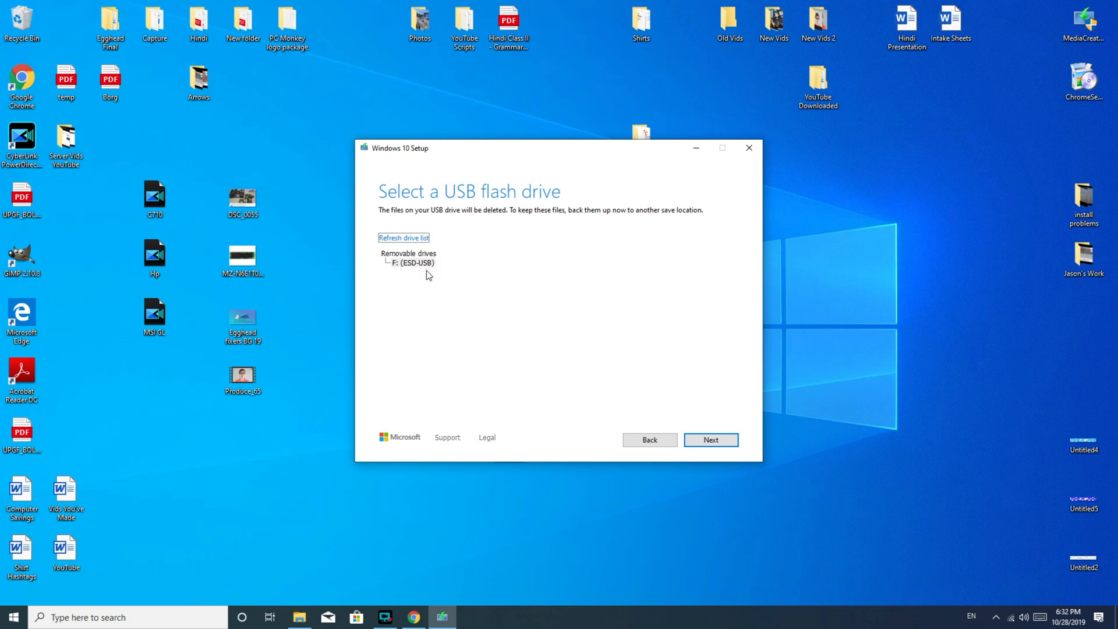
pyautogui.moveTo(518, 286)
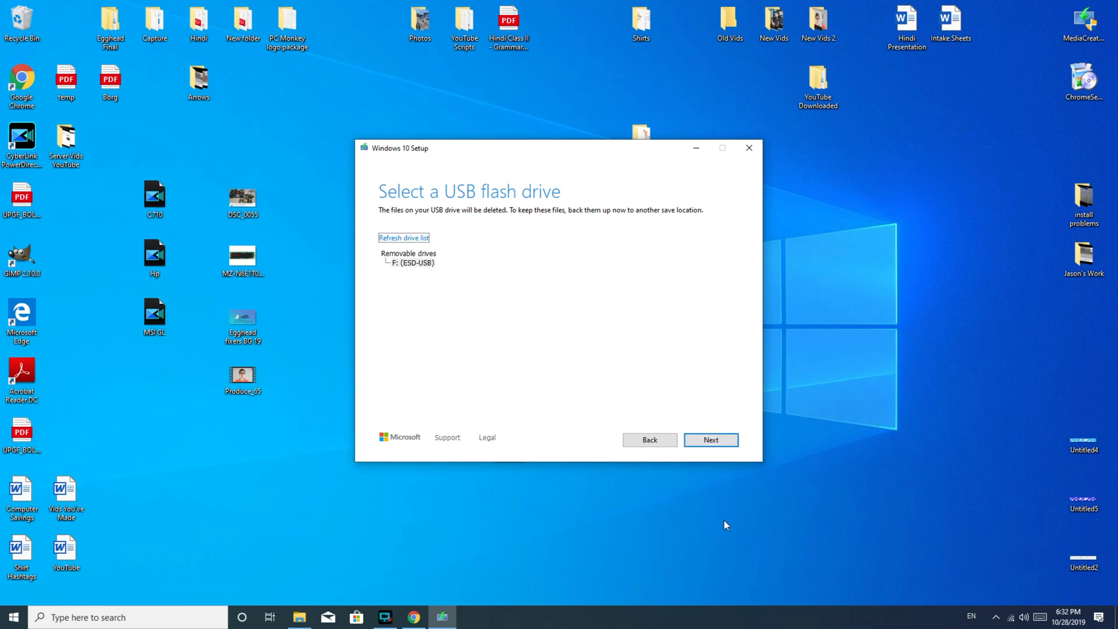
# Create the media on drive F: (ESD-USB) until it reports ready, then finish setup
pyautogui.click(711, 439)
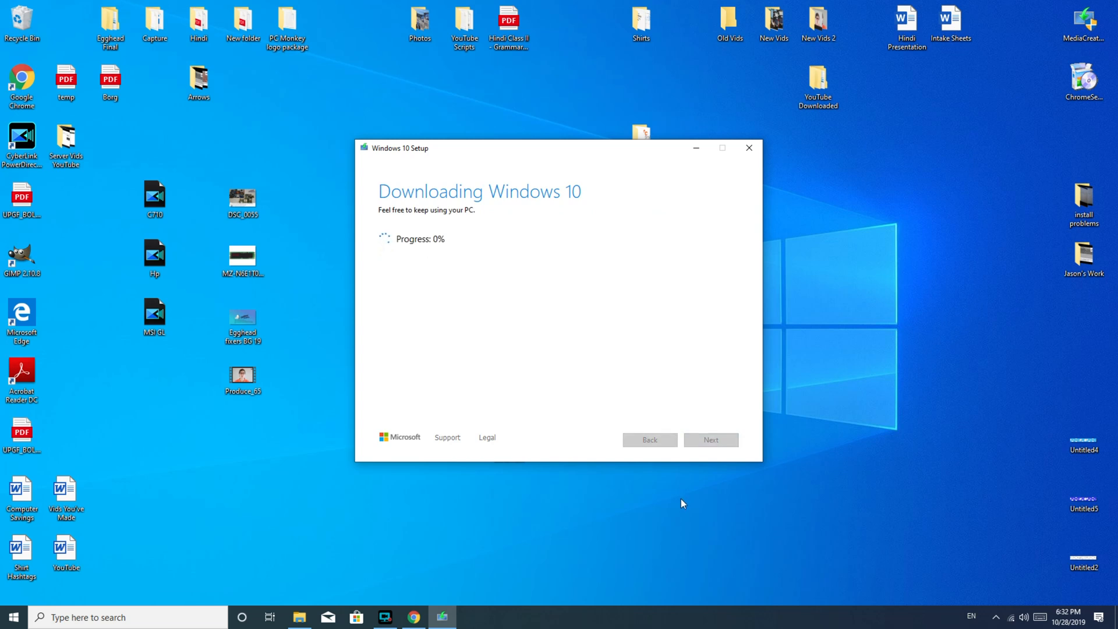
pyautogui.moveTo(573, 288)
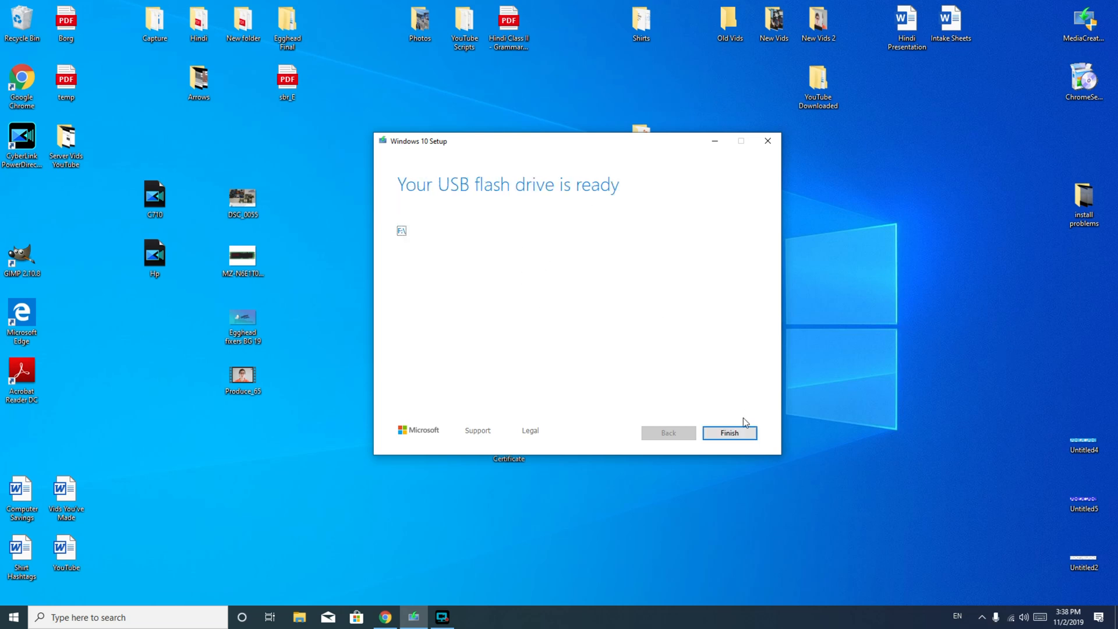
pyautogui.click(728, 433)
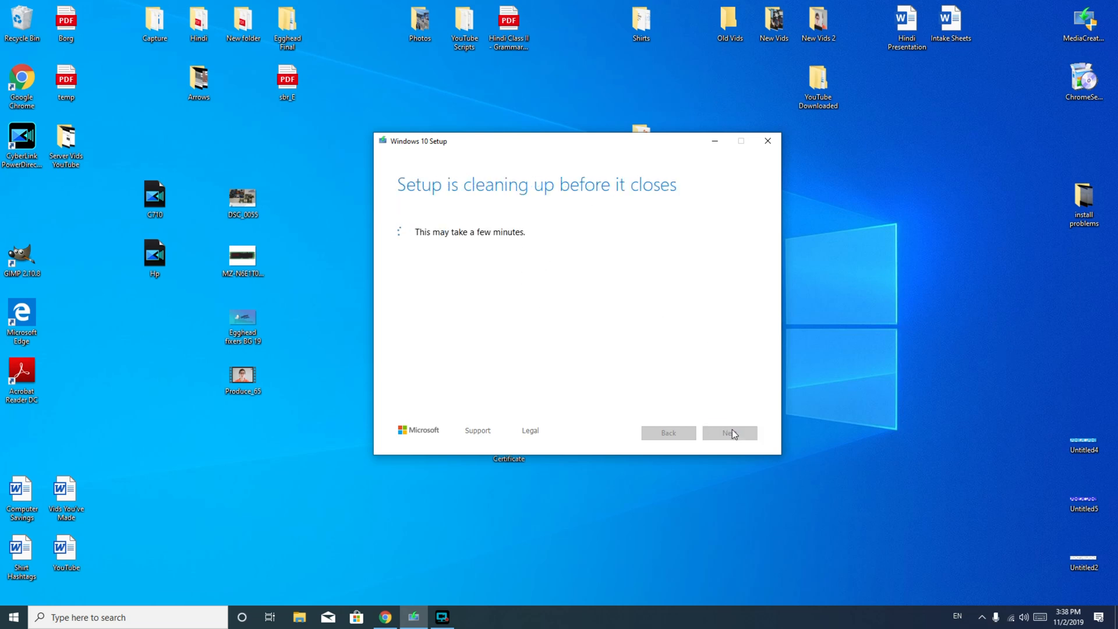